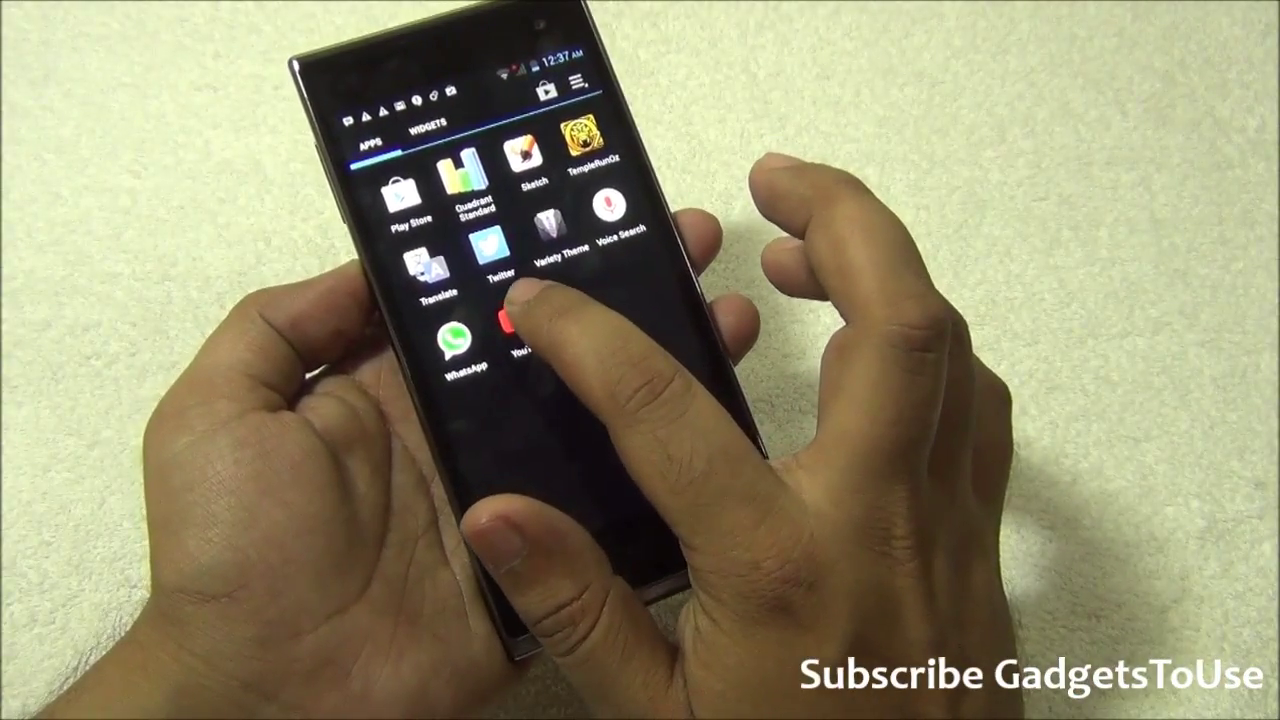
Launch YouTube from the app drawer icon.
click(504, 324)
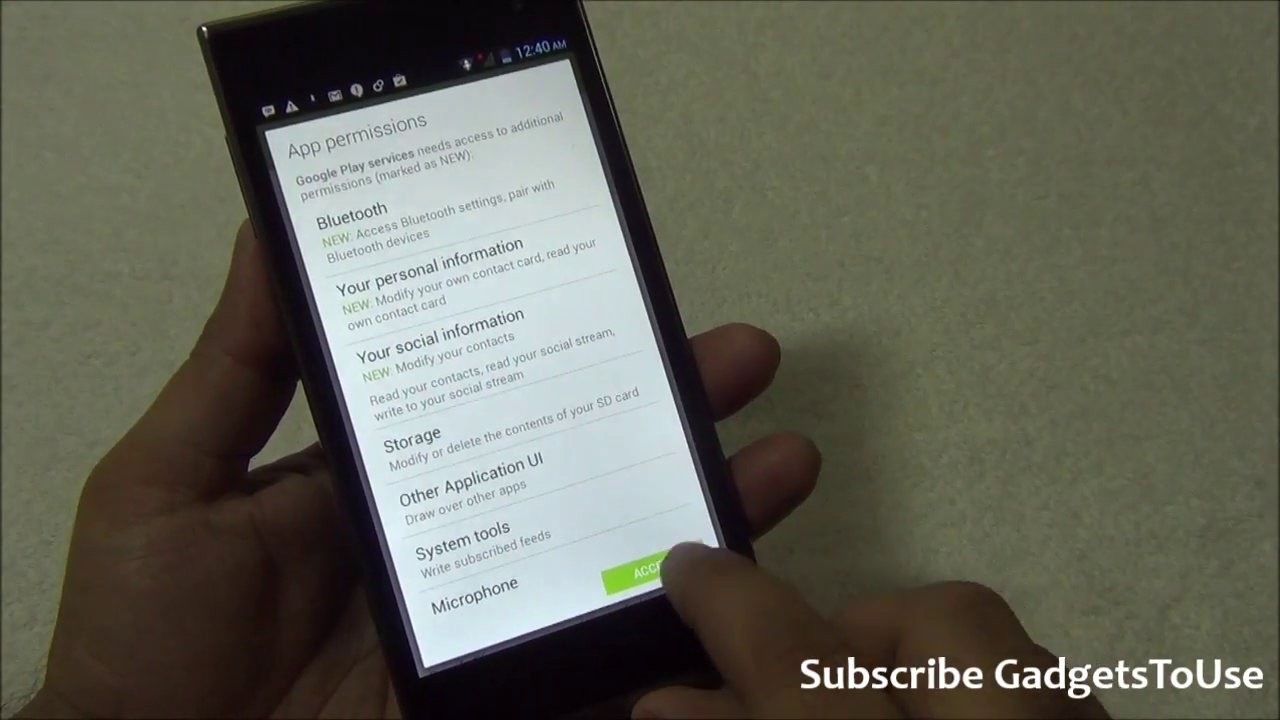
Accept the Google Play services permissions so the update begins downloading.
click(644, 576)
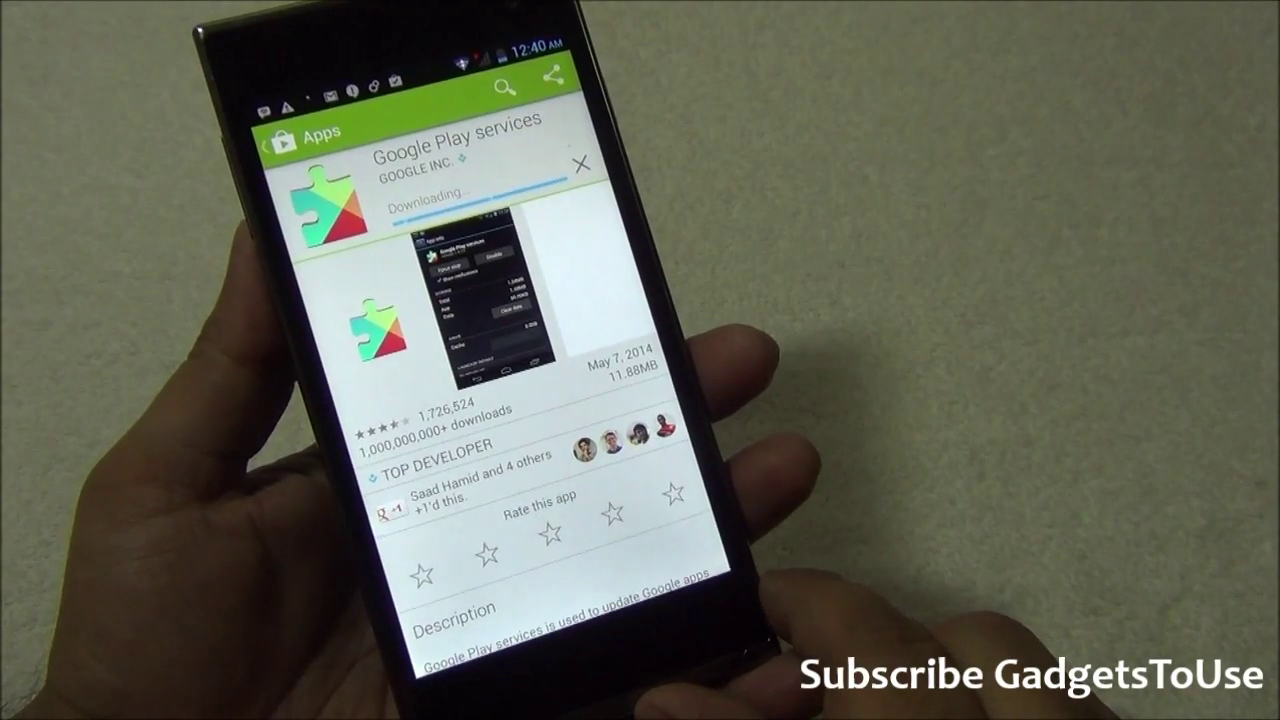